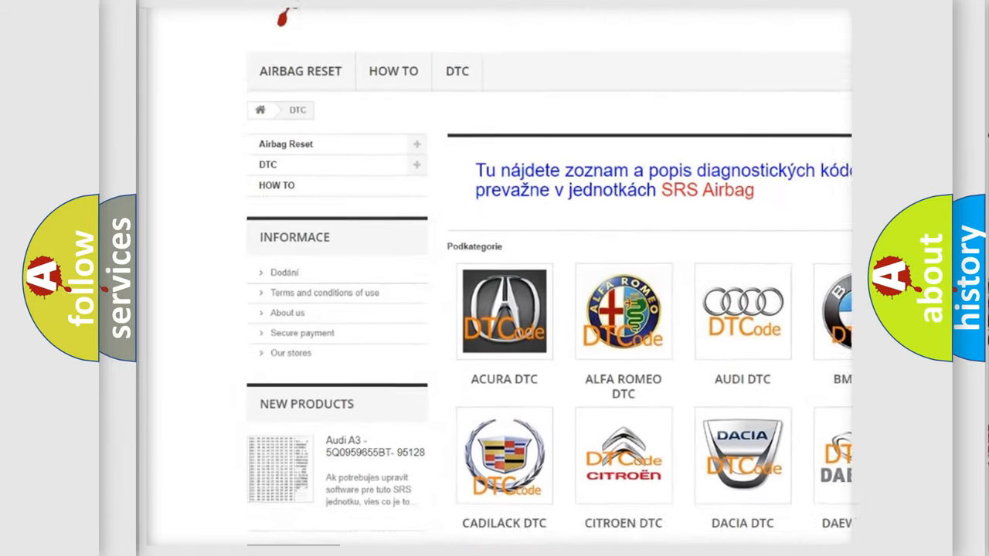
scroll(down, 3)
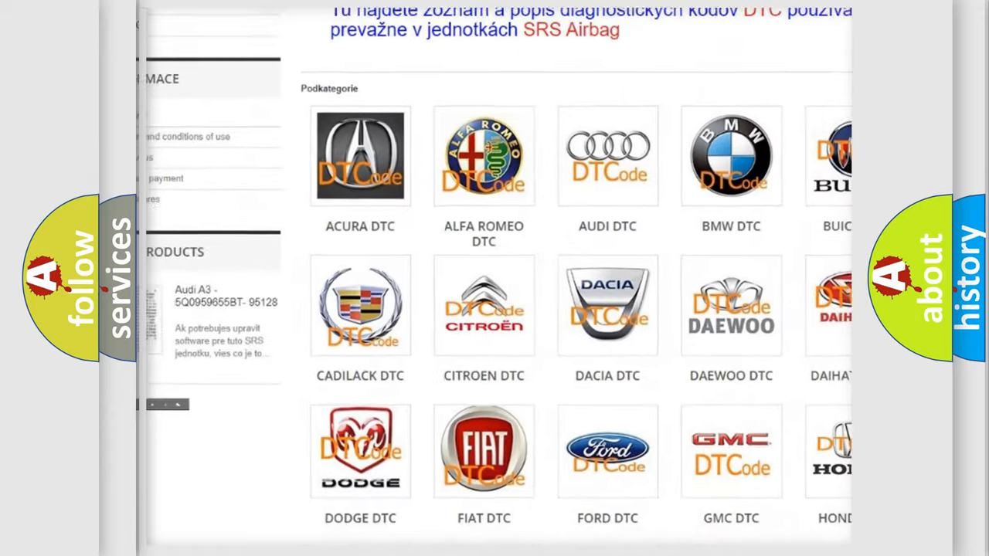